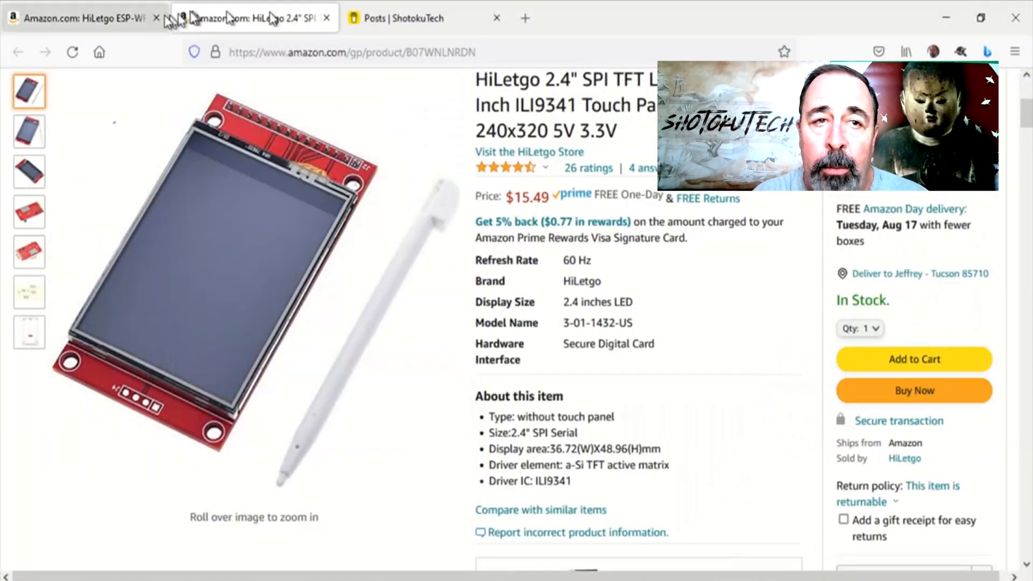
click(79, 17)
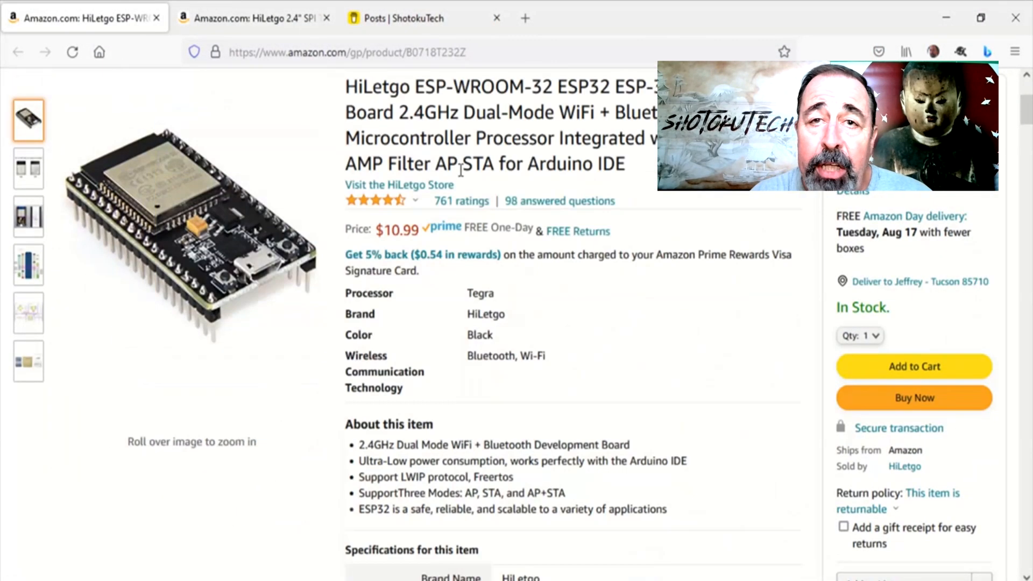
click(421, 18)
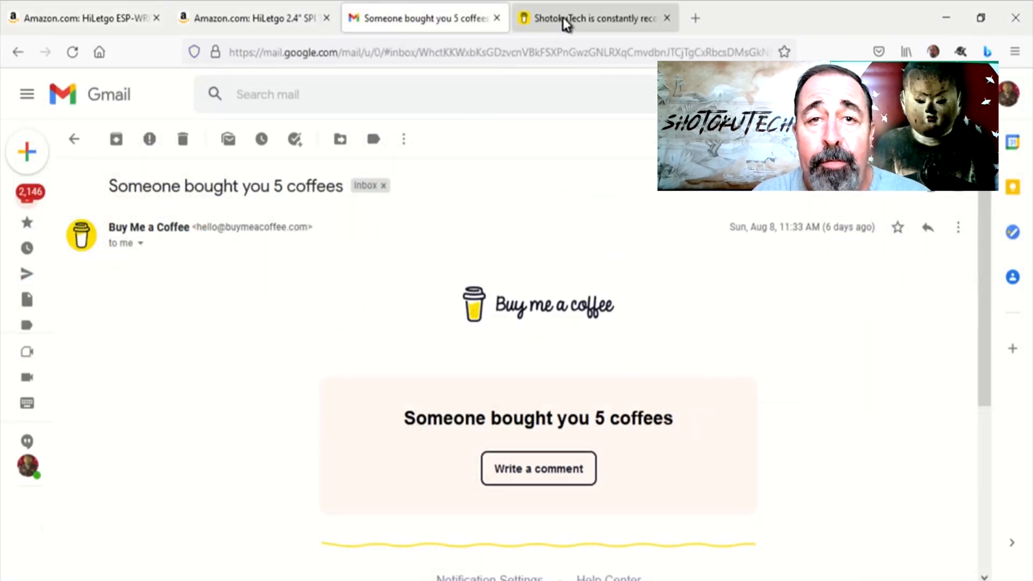
click(591, 17)
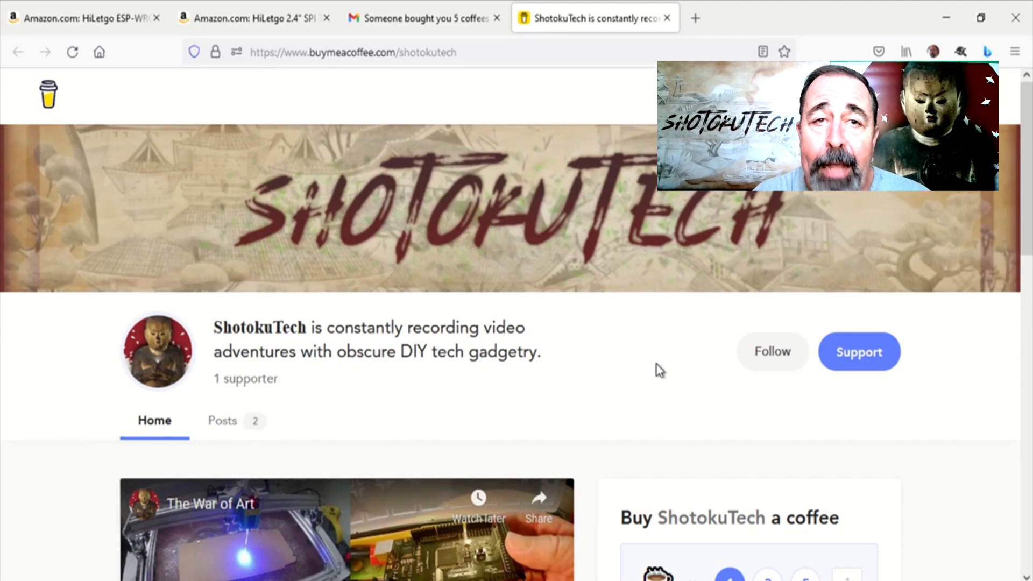
click(250, 17)
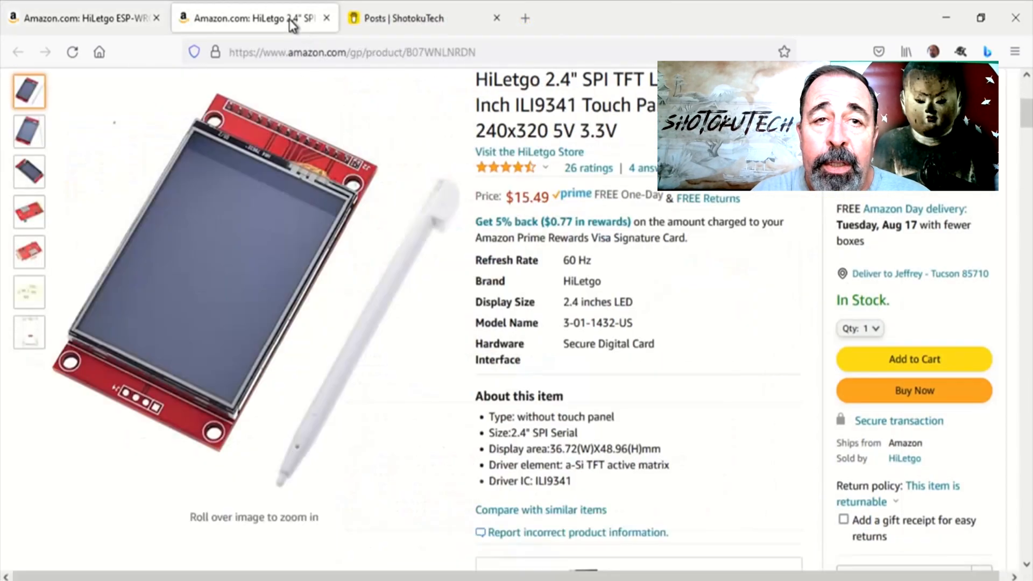